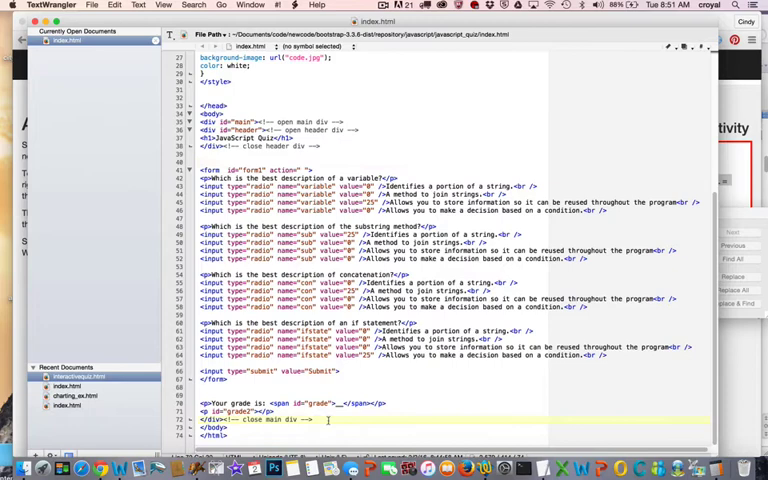
Go through the four quiz questions and submit the answers, earning a grade of 100.
{"action": "scroll", "scroll_direction": "down", "scroll_amount": 3}
{"action": "type", "text": "document.getElementById(\"form1\").onsubmit=function() {"}
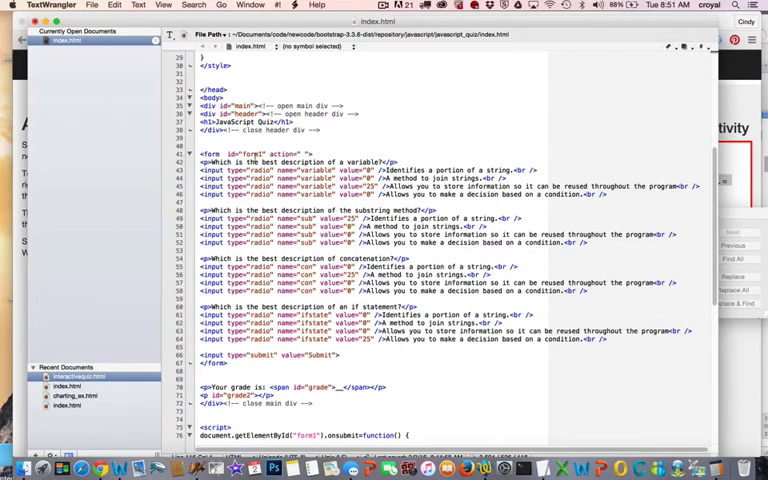
{"action": "scroll", "scroll_direction": "down", "scroll_amount": 3}
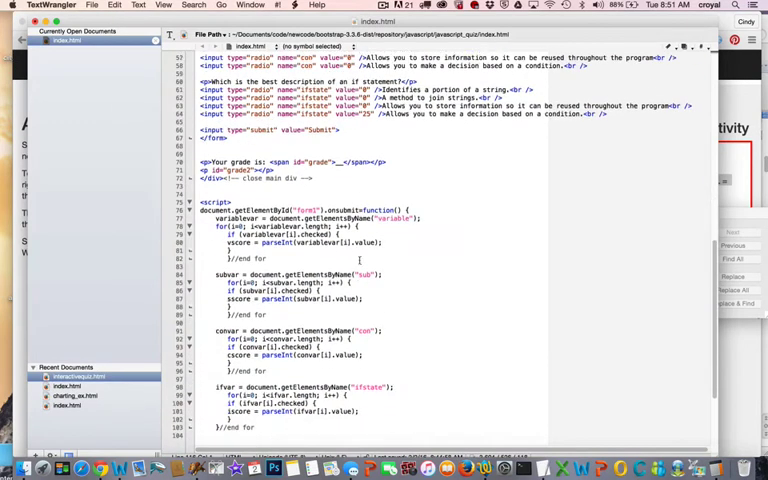
{"action": "scroll", "scroll_direction": "down", "scroll_amount": 3}
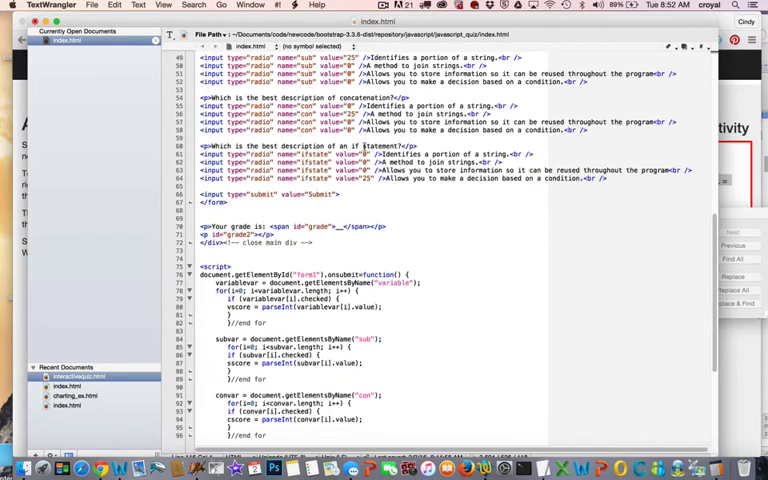
{"action": "scroll", "scroll_direction": "down", "scroll_amount": 3}
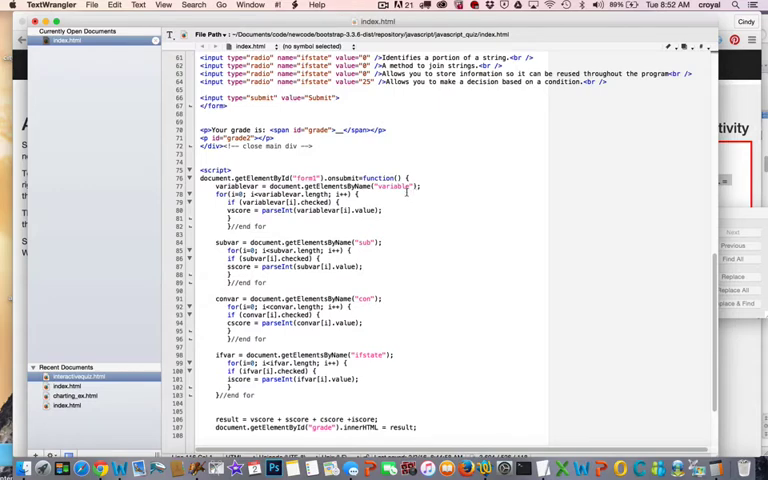
{"action": "scroll", "scroll_direction": "down", "scroll_amount": 3}
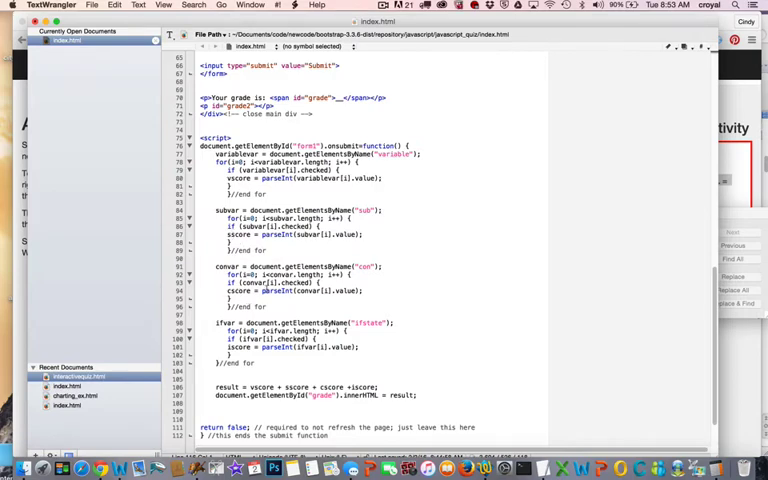
{"action": "scroll", "scroll_direction": "down", "scroll_amount": 3}
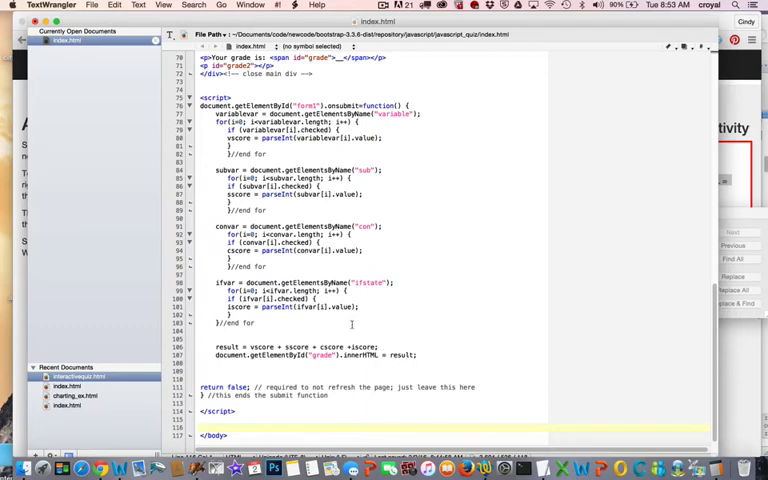
{"action": "scroll", "scroll_direction": "up", "scroll_amount": 3}
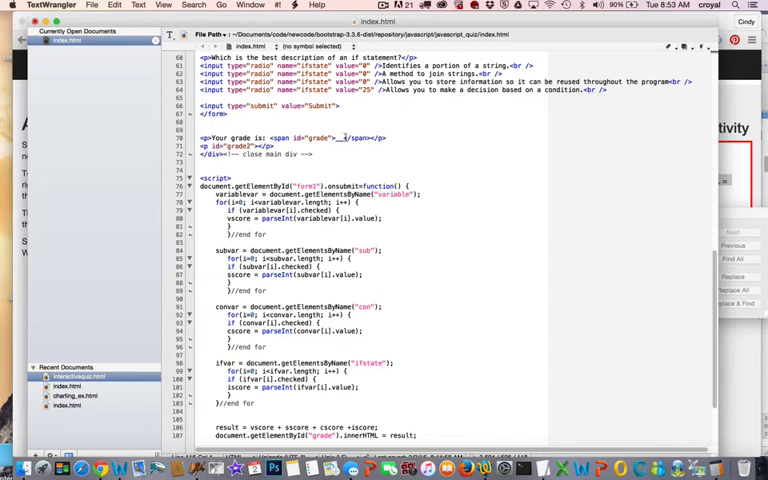
{"action": "scroll", "scroll_direction": "down", "scroll_amount": 3}
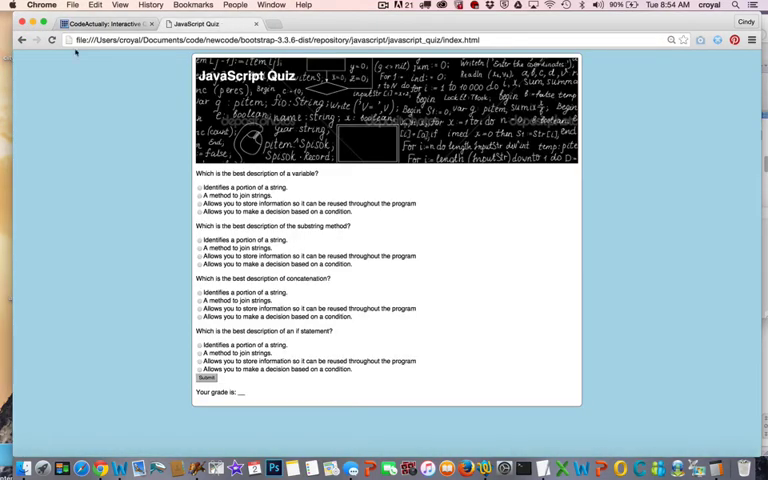
{"action": "mouse_move", "coordinate": [377, 294]}
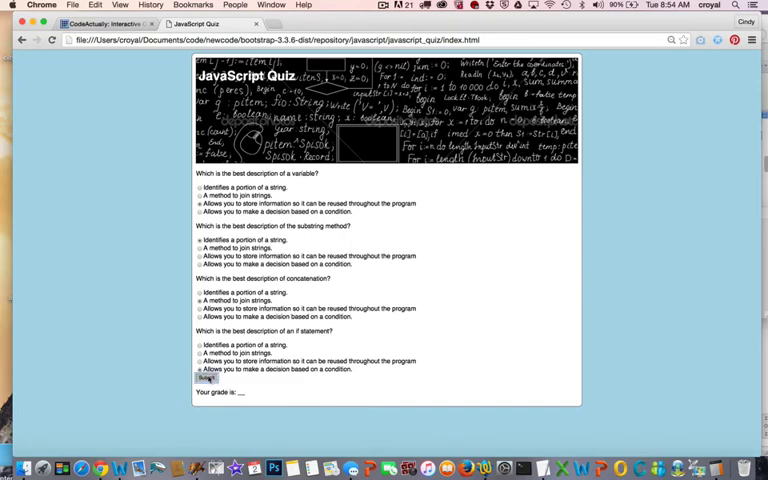
{"action": "left_click", "coordinate": [207, 378]}
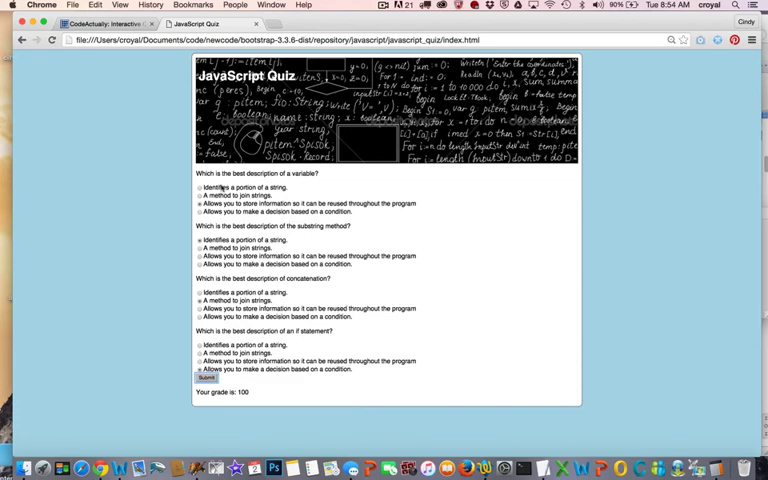
{"action": "mouse_move", "coordinate": [352, 250]}
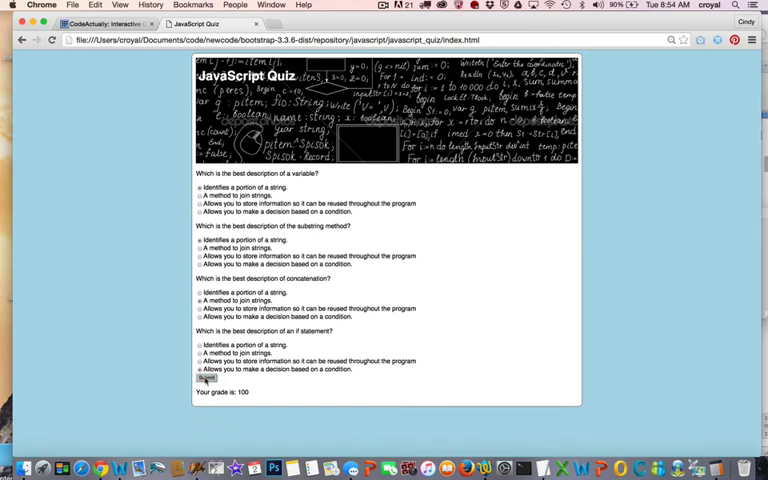
Resubmit with 'Identifies a portion of a string.' chosen, lowering the grade to 75.
{"action": "left_click", "coordinate": [206, 378]}
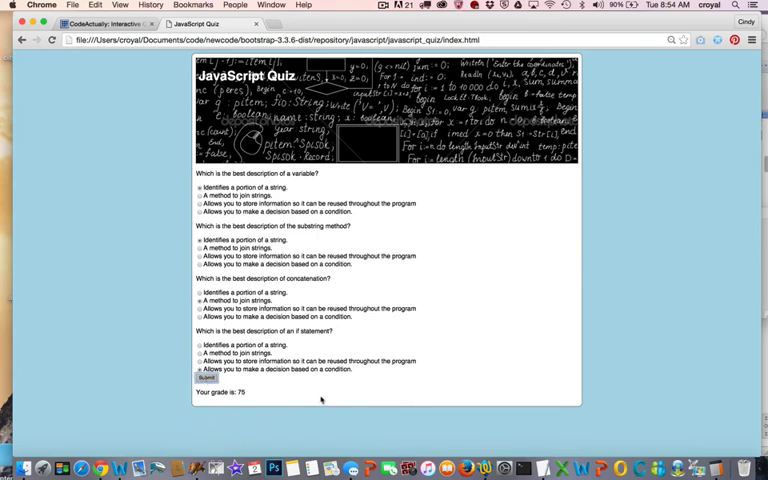